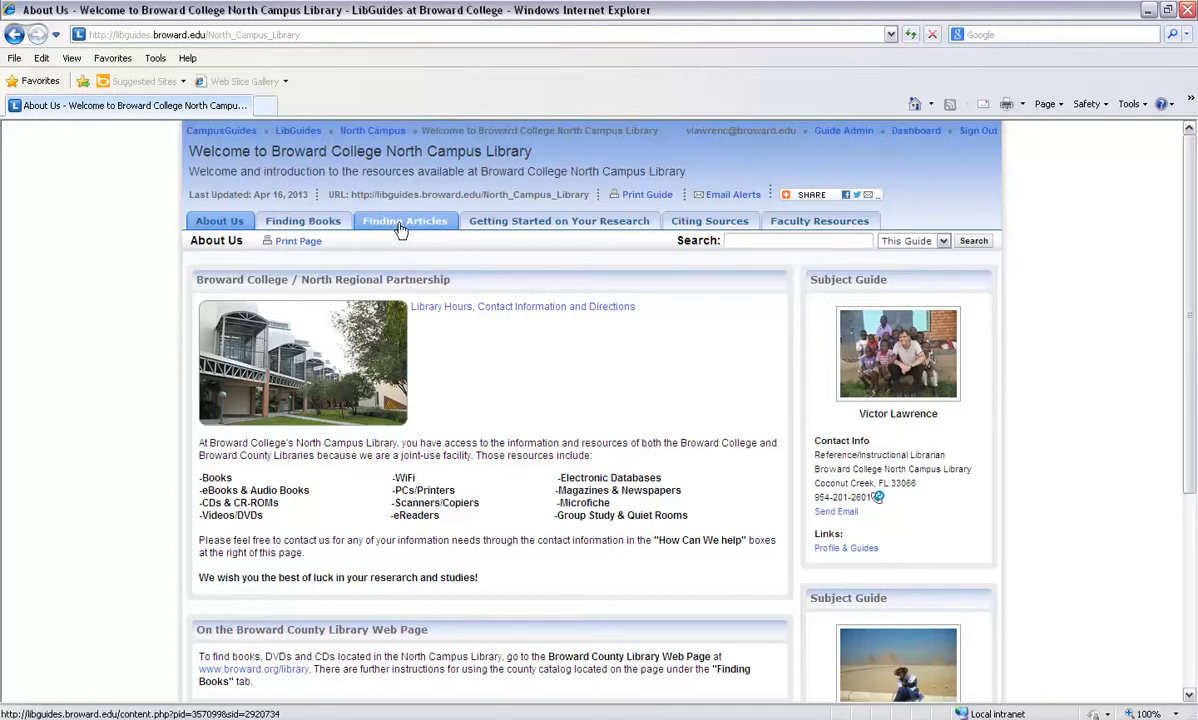
Step: Go to the Finding Articles section of the North Campus Library guide
left_click(404, 220)
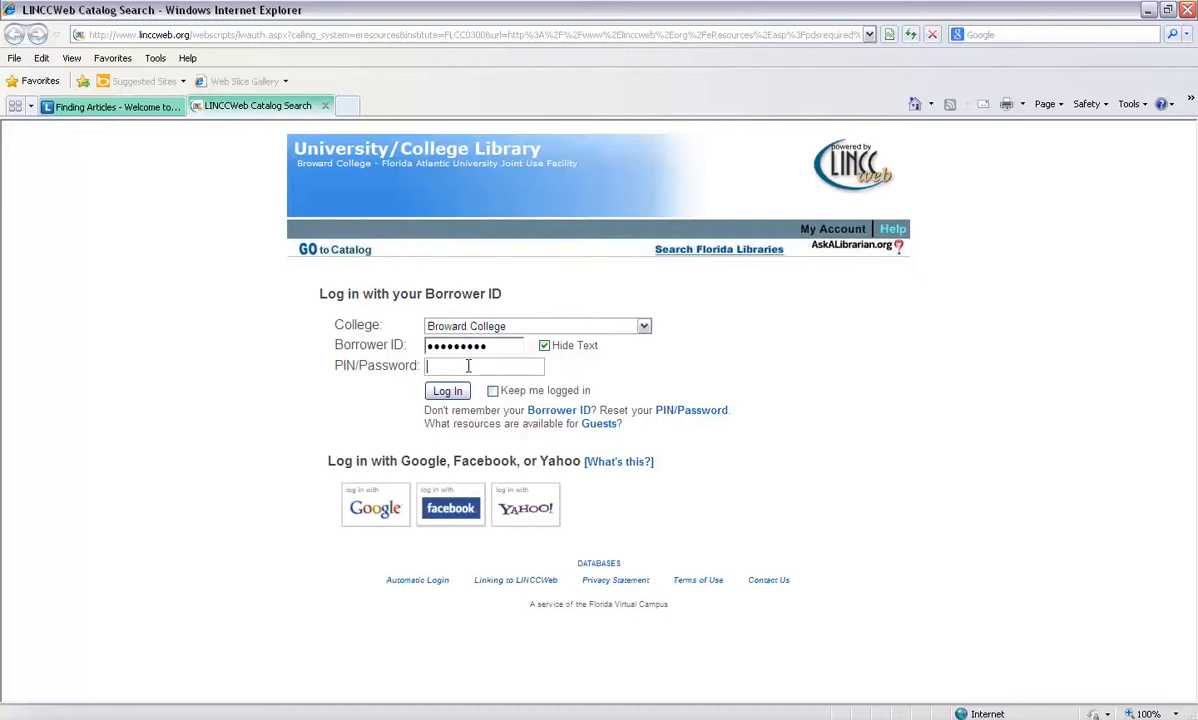
Step: Enter the PIN for the Broward College borrower login on LINCCWeb
left_click(448, 390)
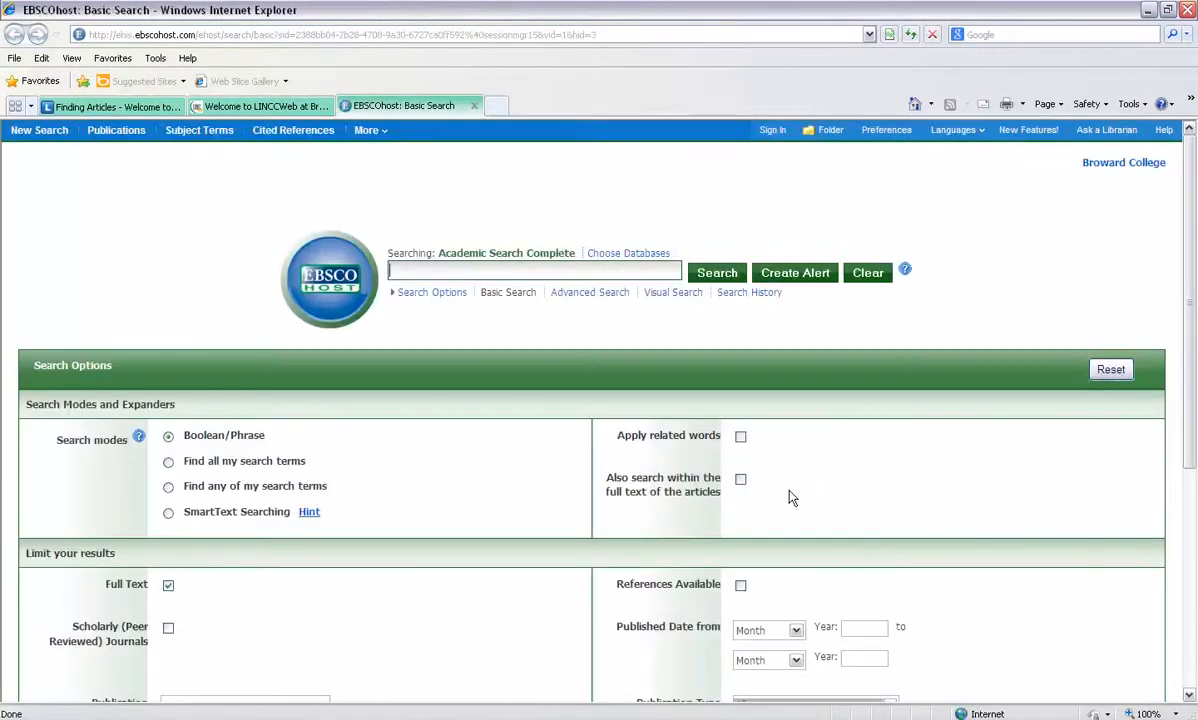